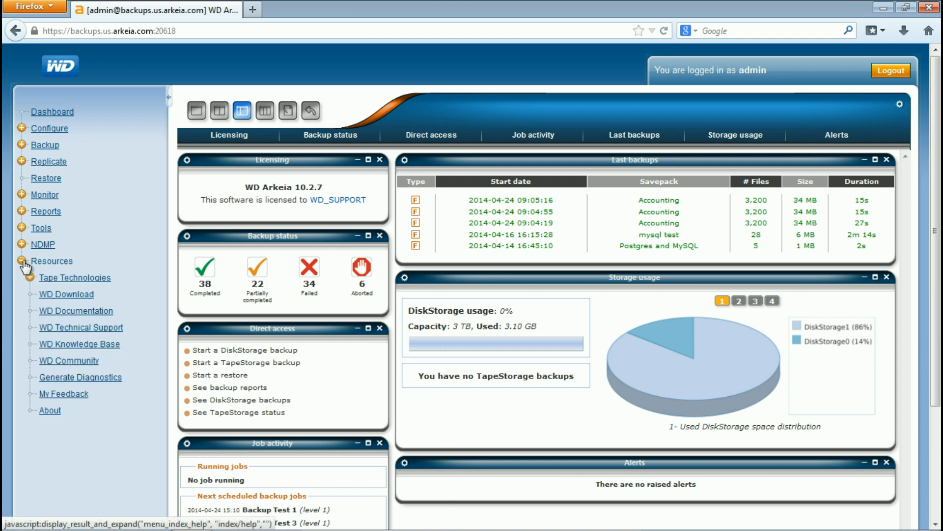
- Open Generate Diagnostics under Resources in the left navigation
{"action": "left_click", "coordinate": [80, 377]}
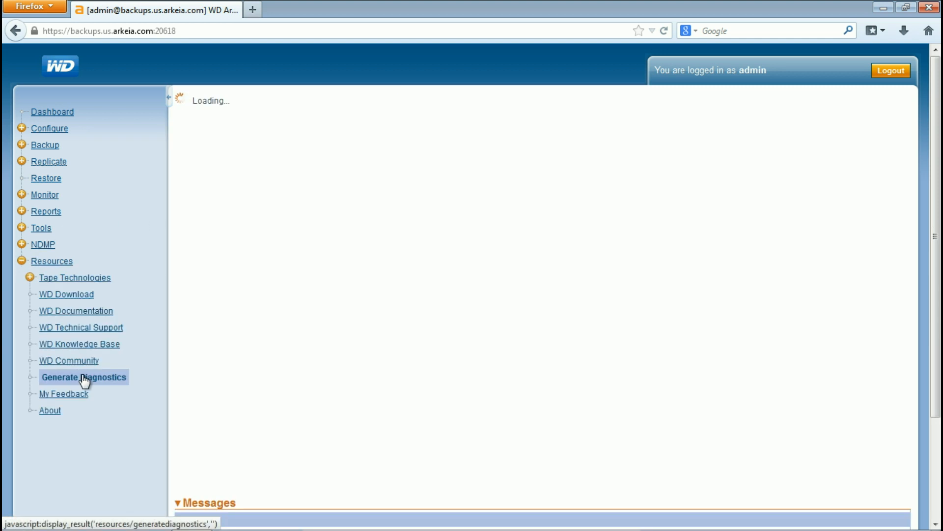
- Target backups.us.arkeia.com, cut log retrieval to 1 month, and keep part of the Arkeia index
{"action": "left_click", "coordinate": [83, 376]}
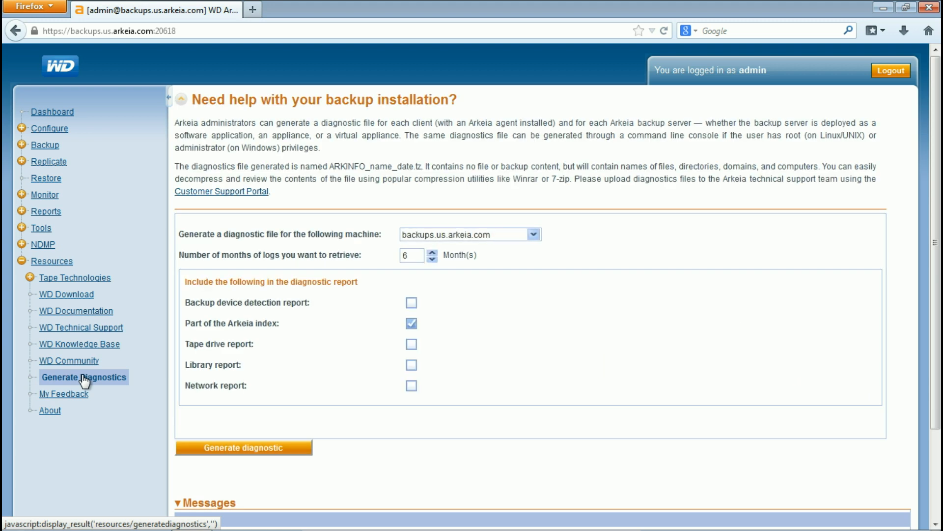
{"action": "mouse_move", "coordinate": [543, 241]}
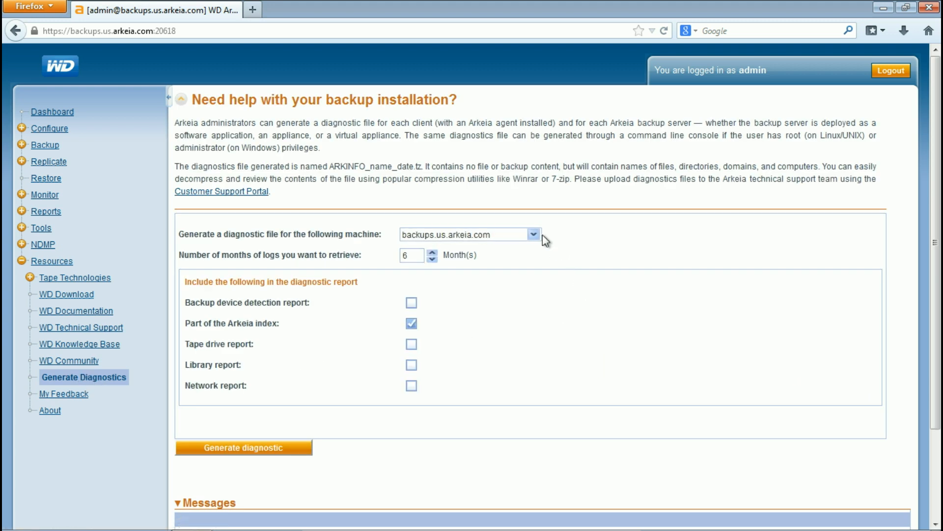
{"action": "left_click", "coordinate": [464, 234]}
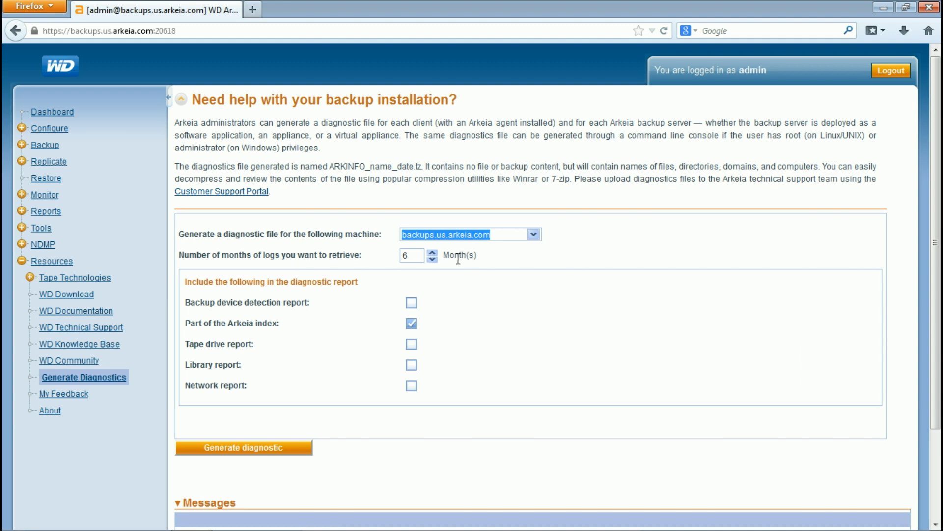
{"action": "left_click", "coordinate": [432, 260]}
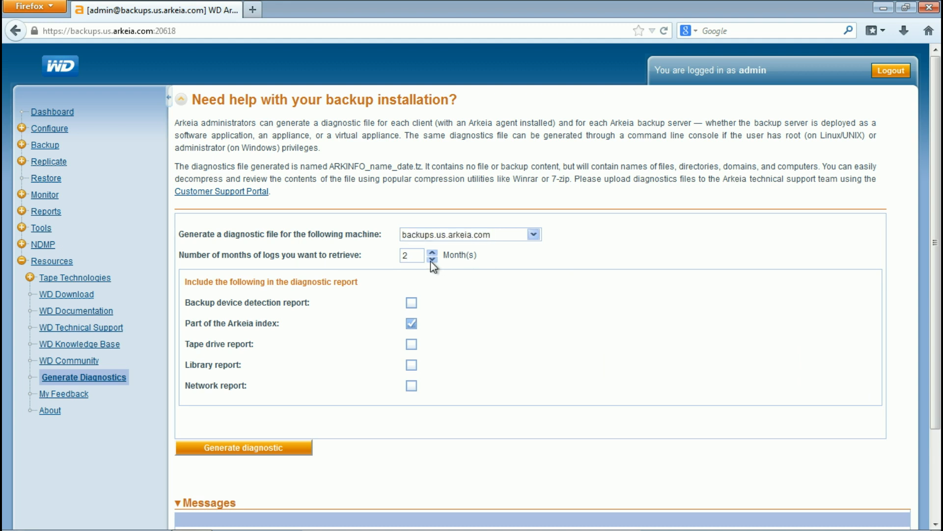
{"action": "left_click", "coordinate": [432, 258]}
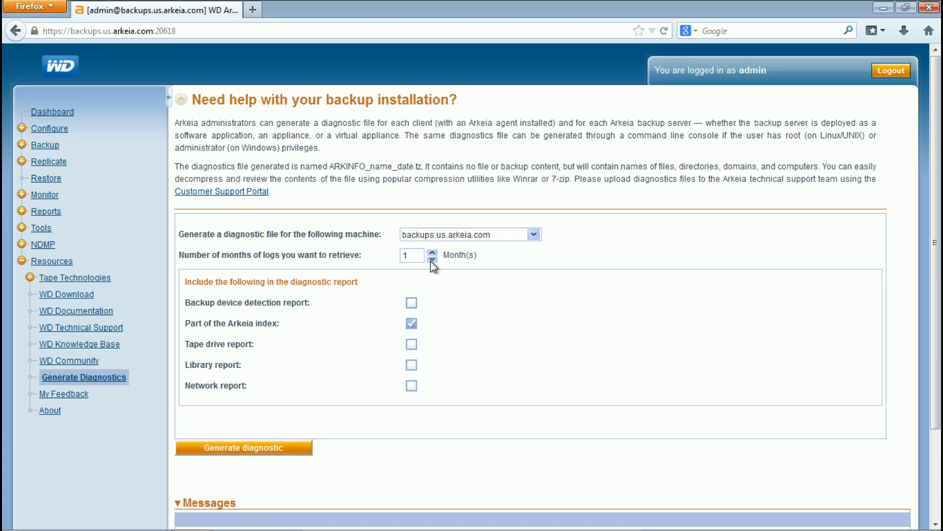
{"action": "left_click", "coordinate": [410, 323]}
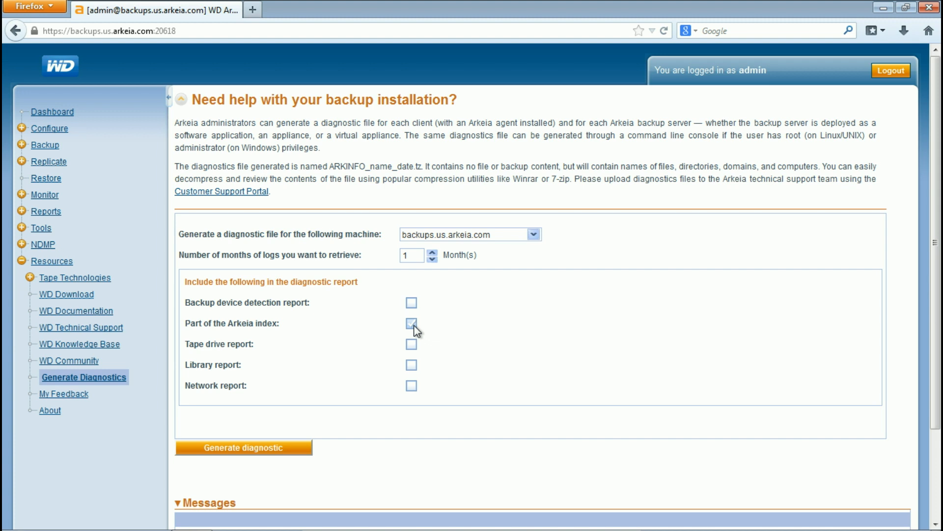
{"action": "left_click", "coordinate": [410, 323]}
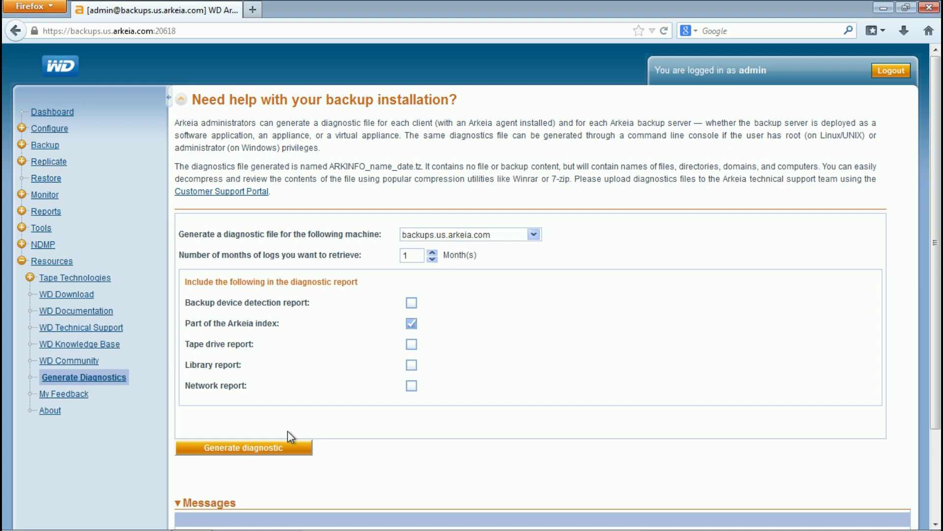
- Generate the diagnostic, save ARKINFO_backups_04-24-2014.tz, and view it in downloads
{"action": "left_click", "coordinate": [243, 448]}
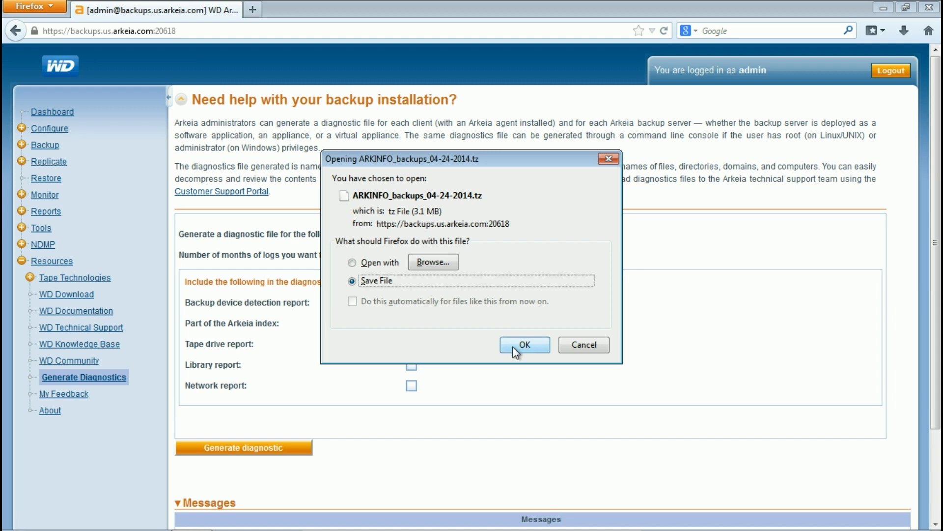
{"action": "left_click", "coordinate": [524, 345]}
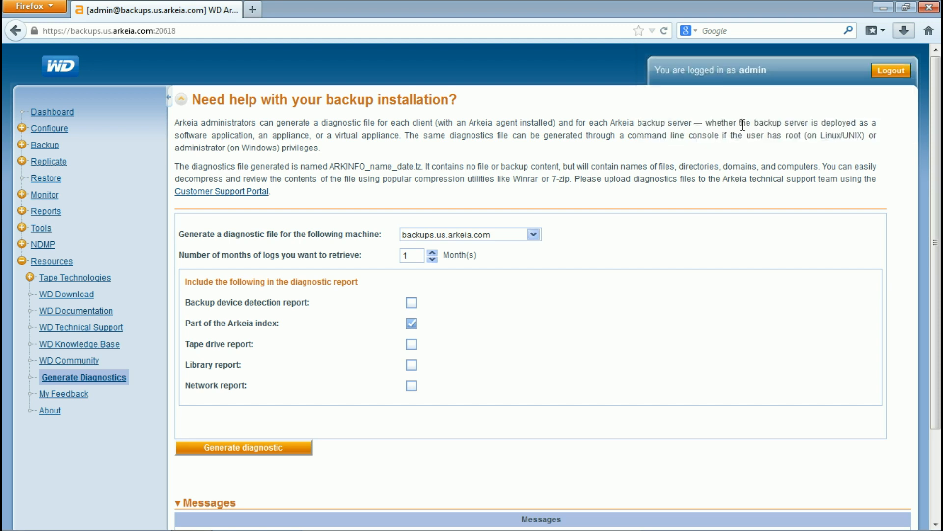
{"action": "left_click", "coordinate": [243, 447]}
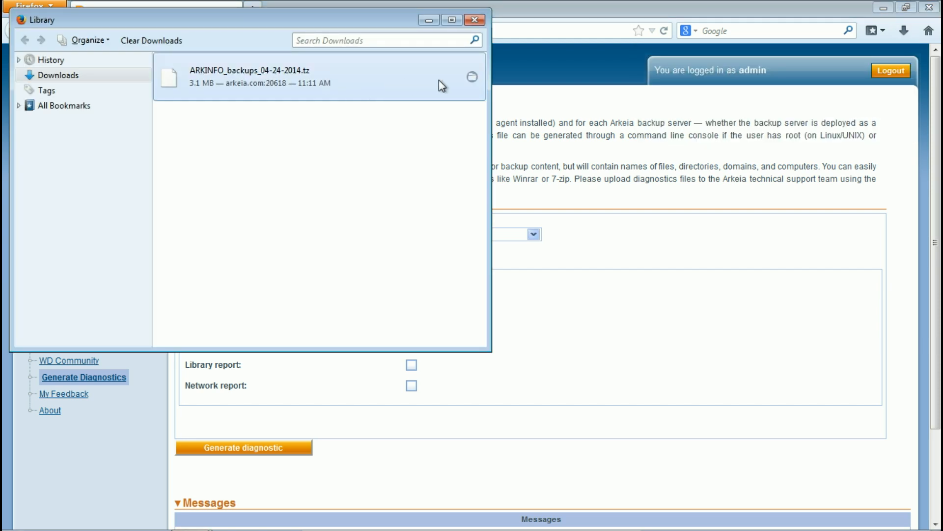